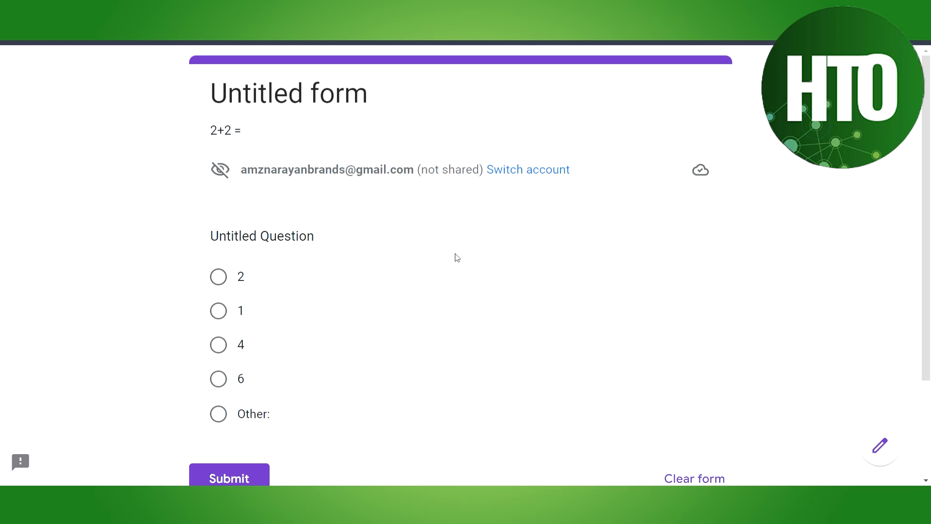
pyautogui.moveTo(486, 234)
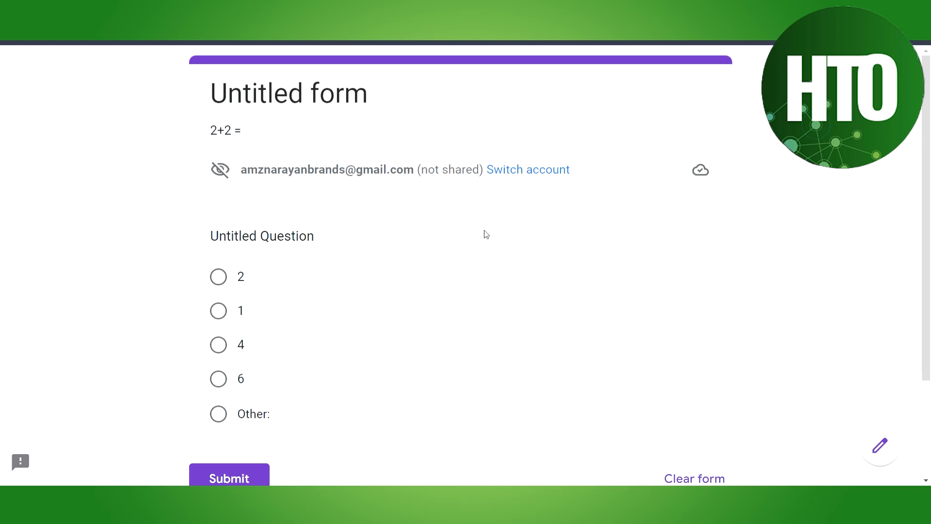
pyautogui.moveTo(481, 254)
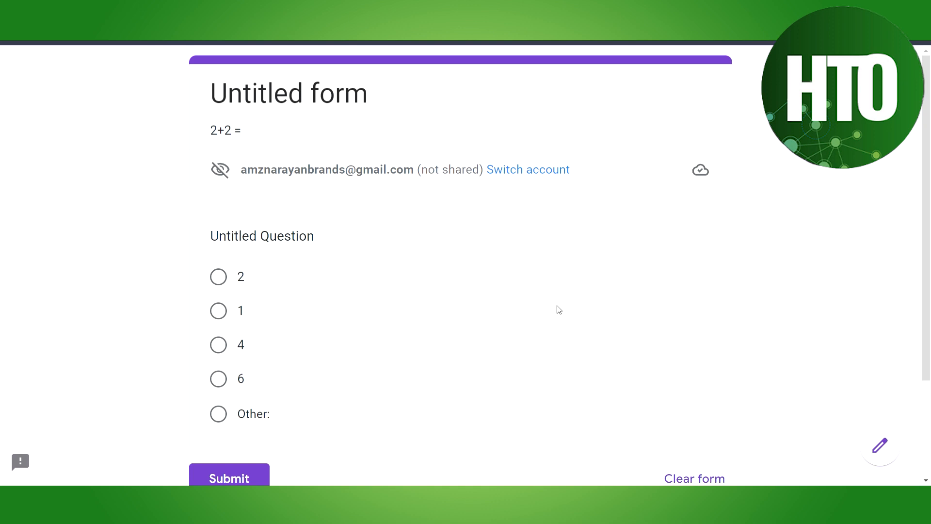
pyautogui.moveTo(513, 330)
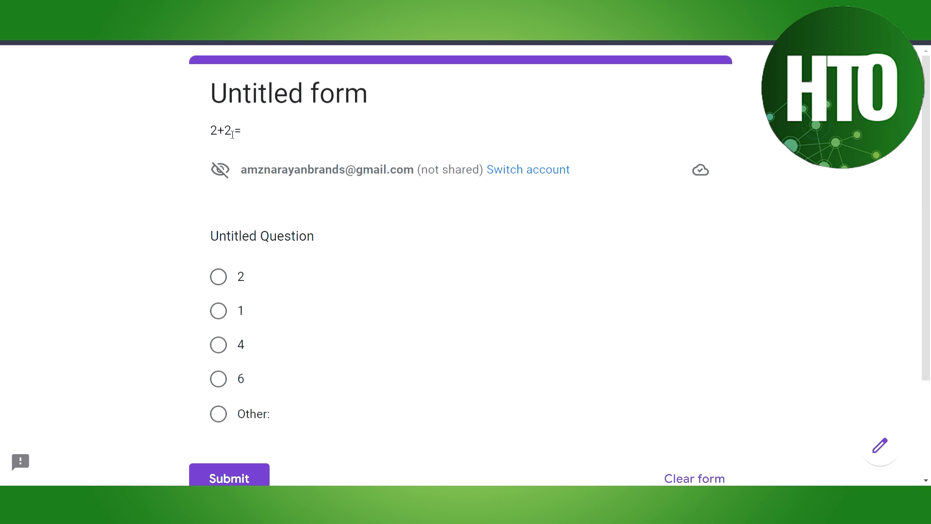
# - Review the form's loaded files and element markup in DevTools, then choose 4 for '2+2 ='
pyautogui.scroll(-3)
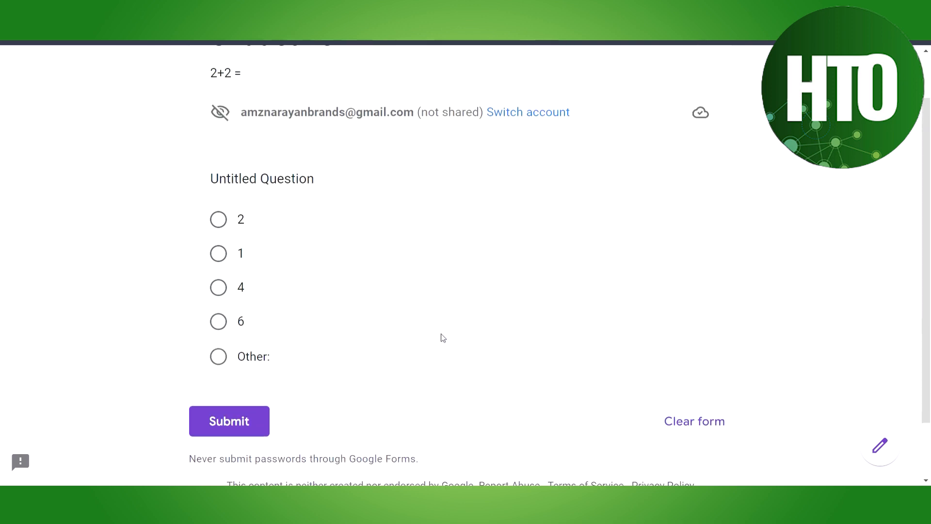
pyautogui.scroll(-3)
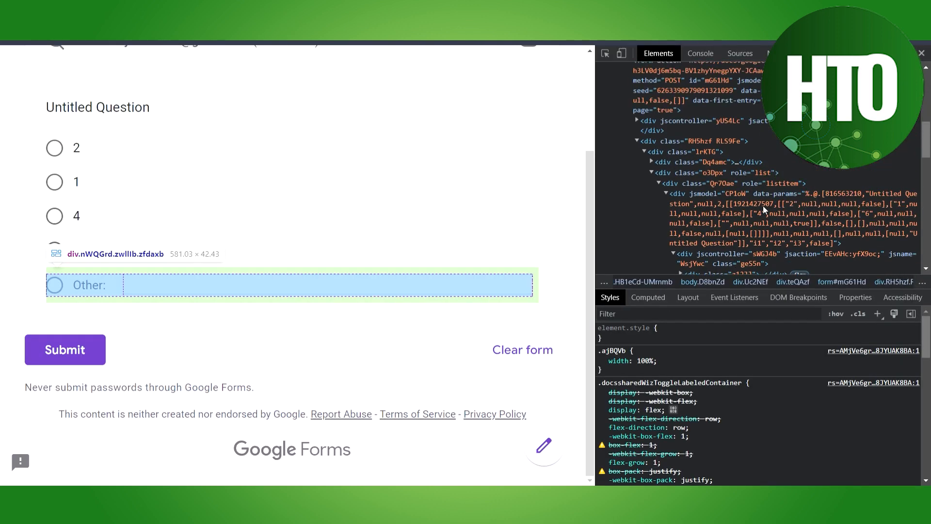
pyautogui.click(740, 54)
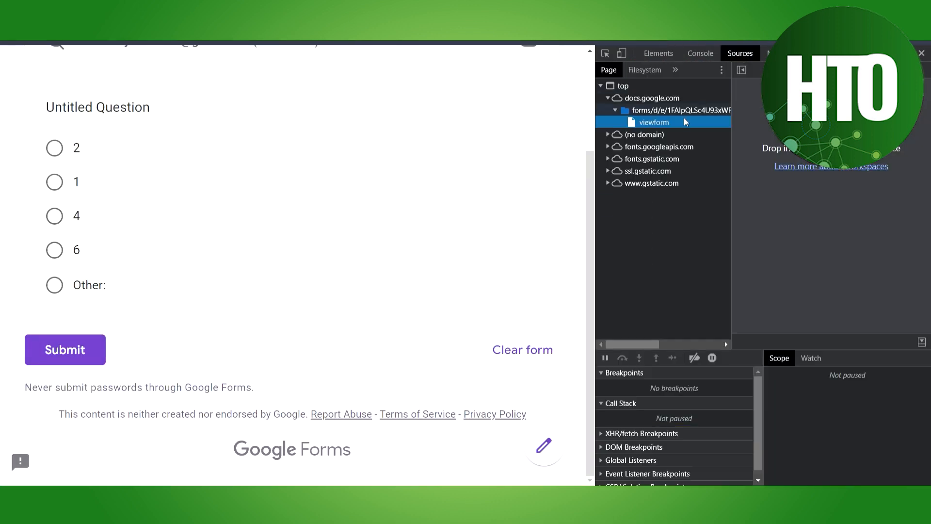
pyautogui.click(658, 54)
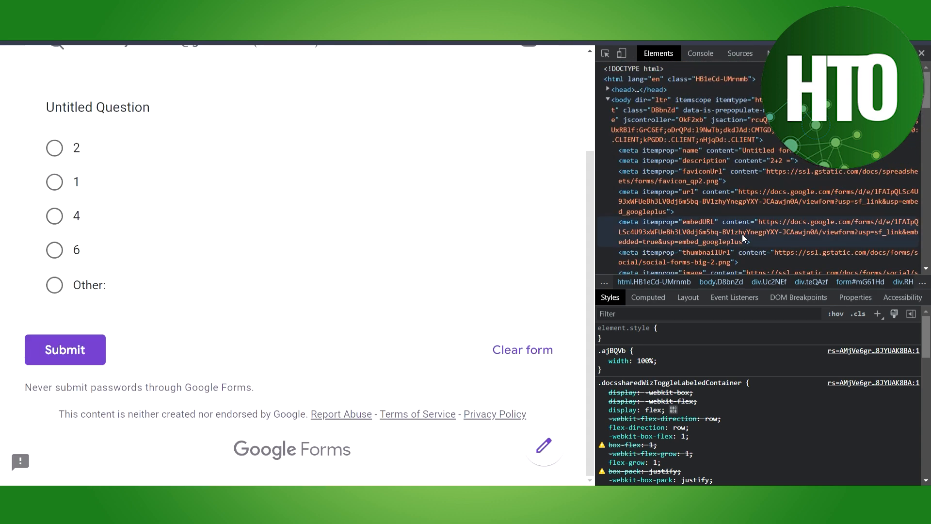
pyautogui.moveTo(764, 246)
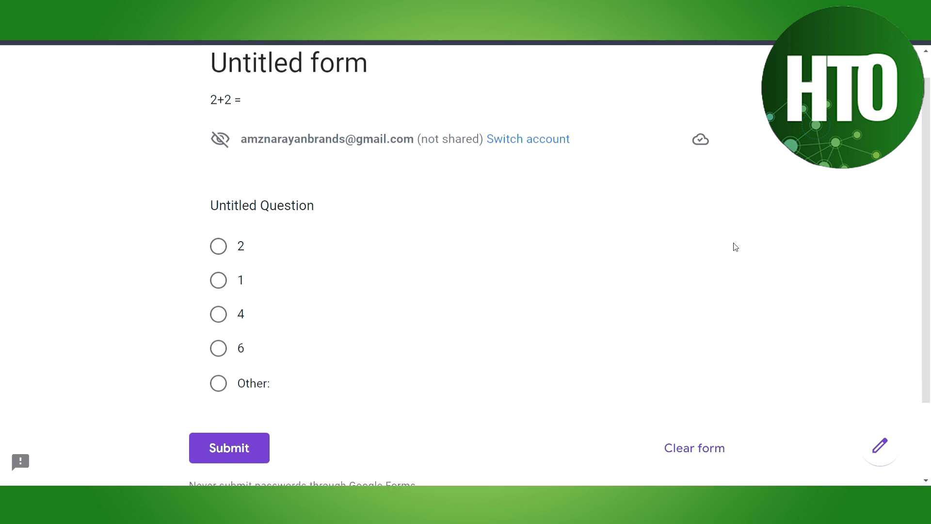
pyautogui.scroll(-3)
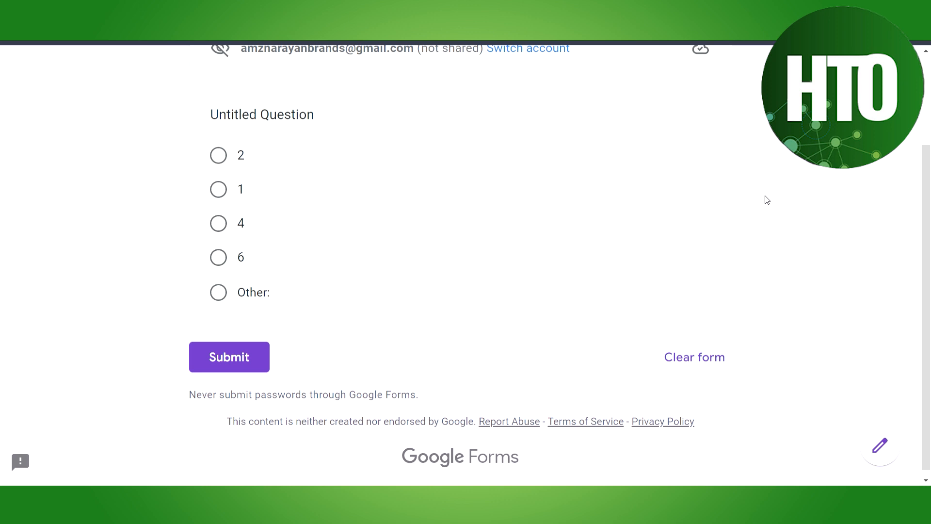
pyautogui.moveTo(305, 168)
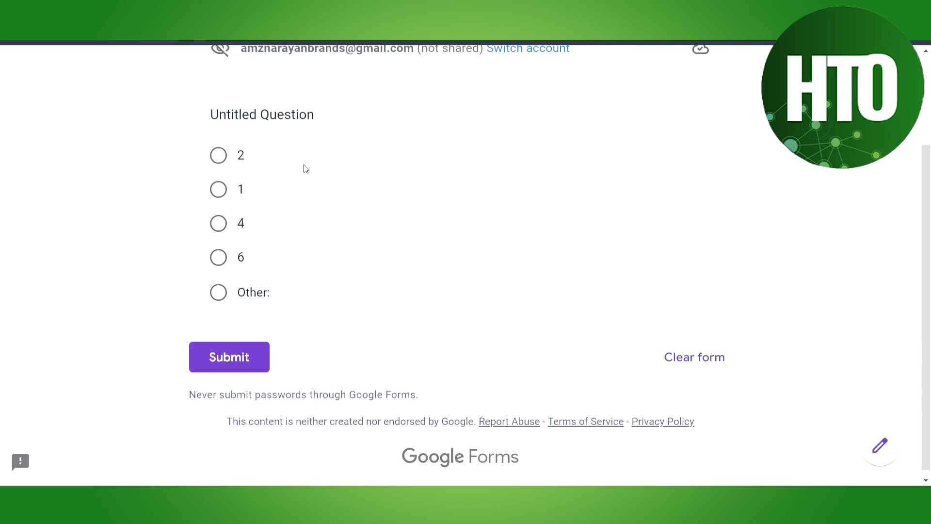
pyautogui.click(218, 223)
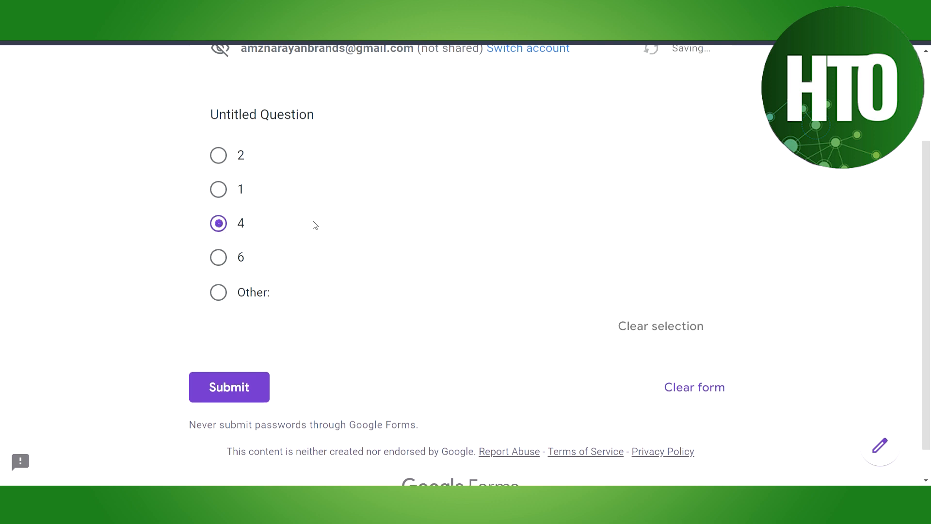